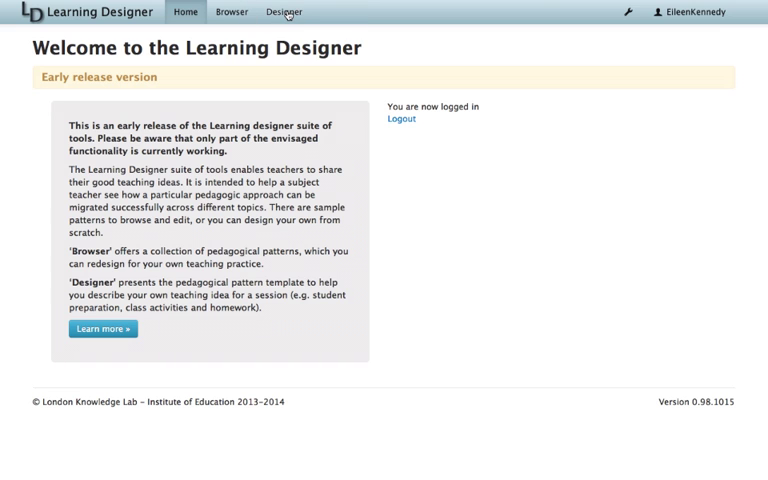
Step: Restore the autosaved World Book Day Learning Design from memory in the Designer
left_click(284, 12)
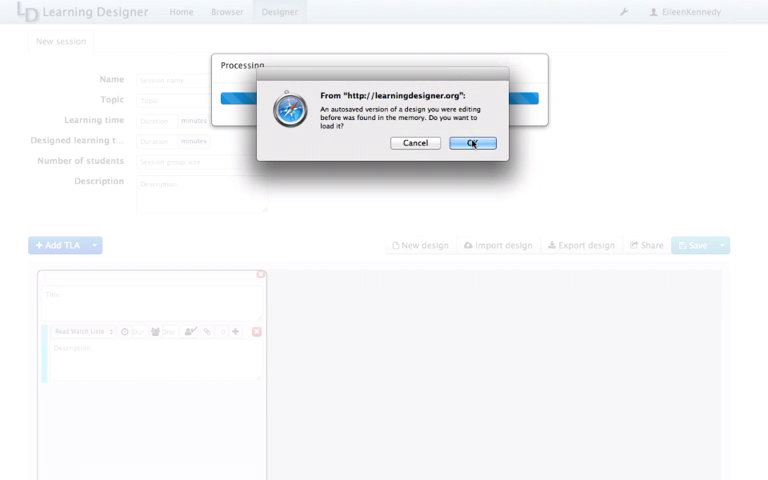
left_click(472, 142)
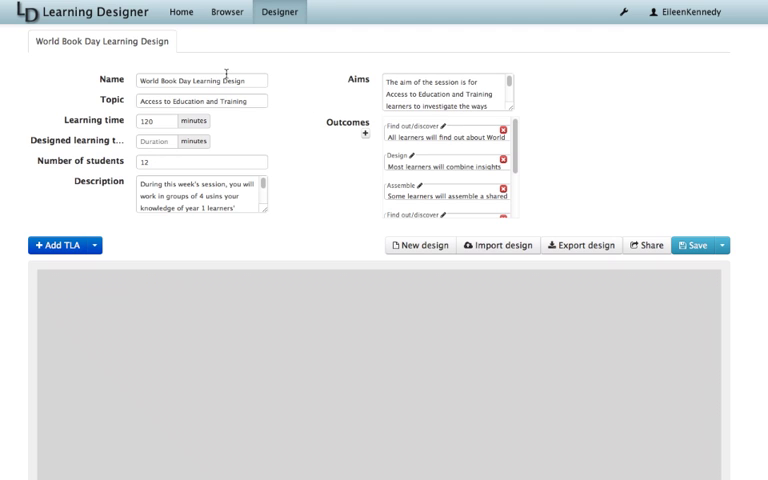
mouse_move(244, 168)
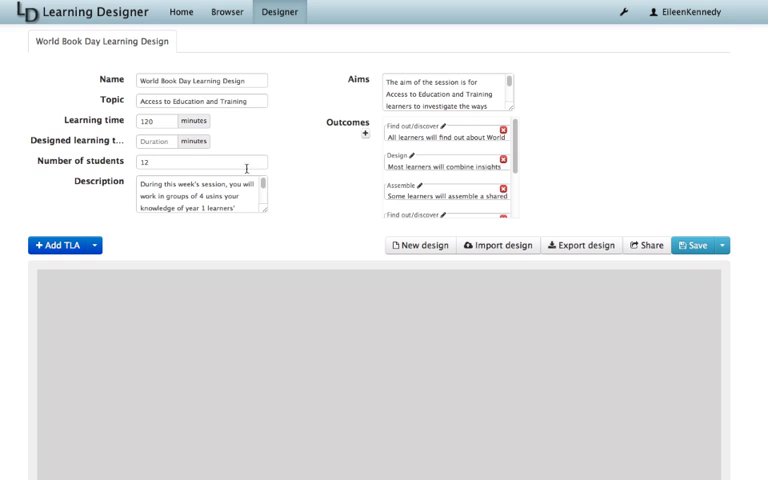
mouse_move(270, 220)
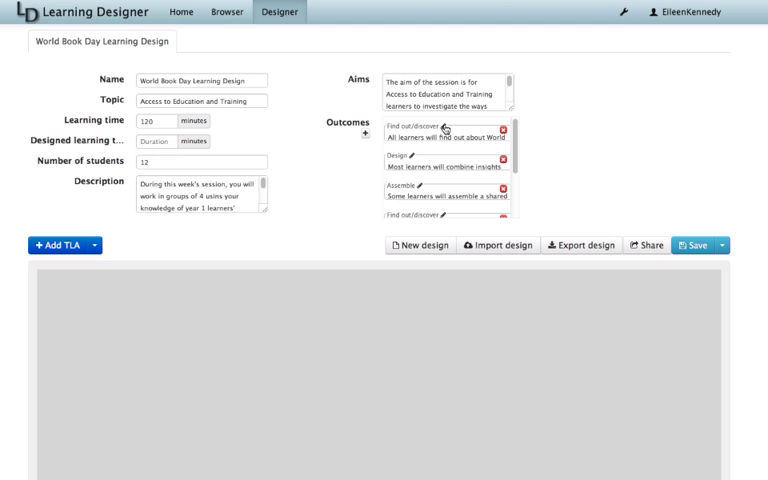
left_click(368, 132)
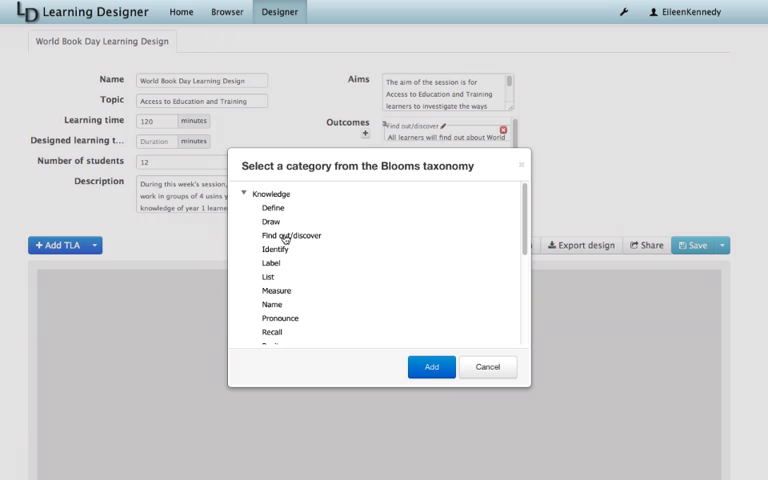
left_click(432, 366)
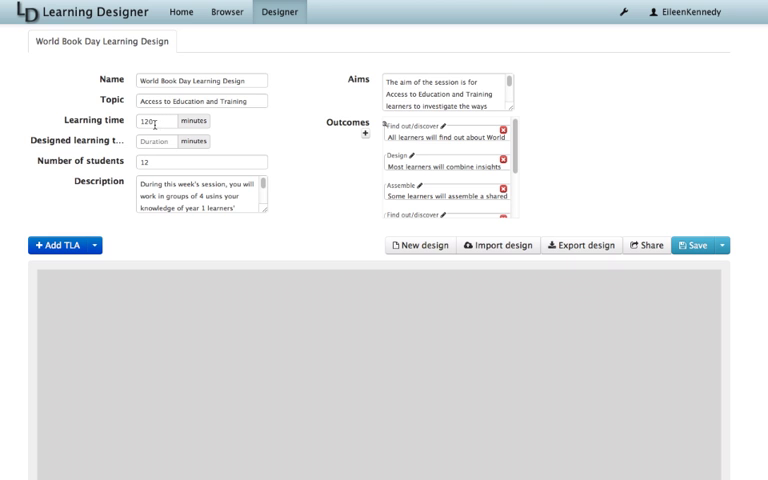
left_click(156, 120)
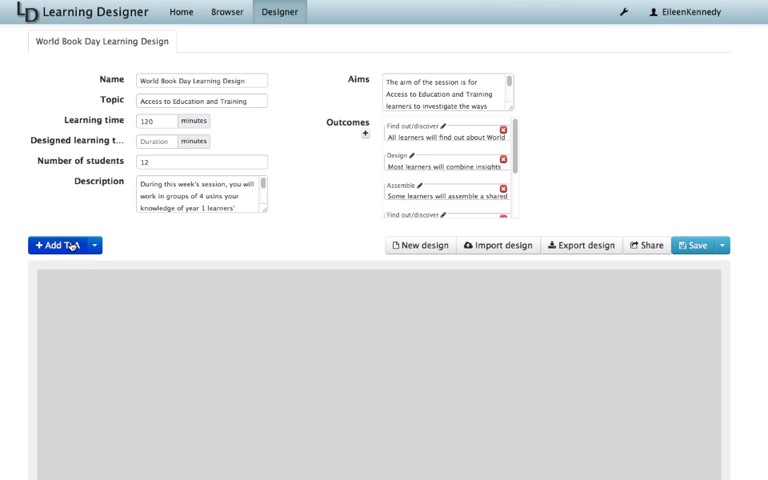
Step: Add TLA 'On your own: Find out about World Book Day – Online activity' with a 5-minute watch-the-video task
left_click(48, 244)
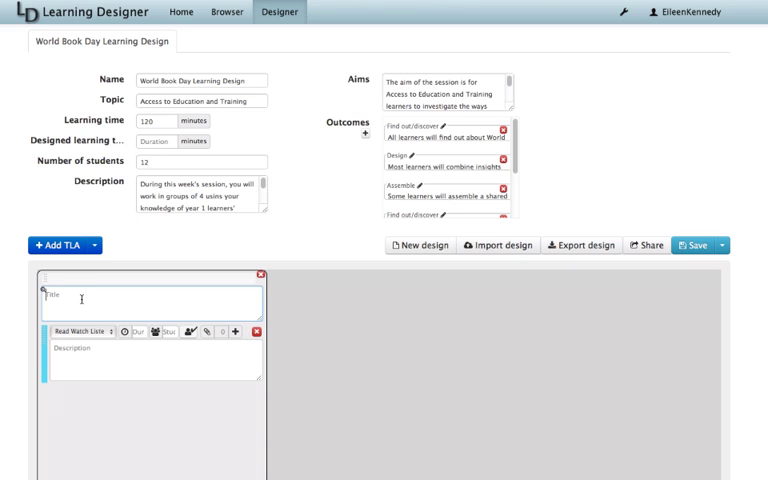
type("On your own: Find out about World Book Day – Online activity")
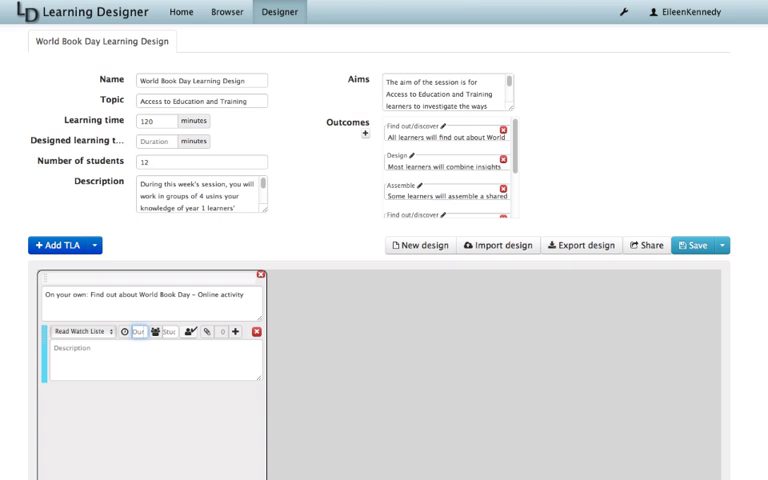
type("5")
left_click(156, 360)
type("Watch the video. As you watch, make a note of techniques you could use to motivate the children to look at books – pause the video to make a note.")
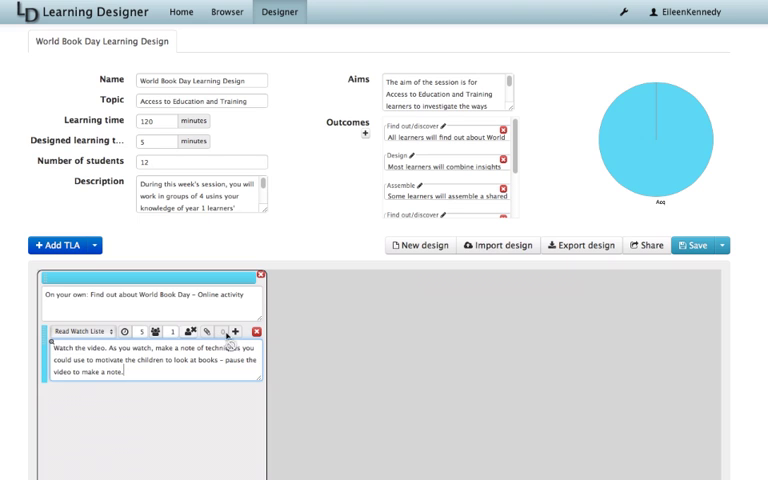
Step: Attach the 'World Book Day BBC Report' web resource and add an Investigate learning type
left_click(204, 330)
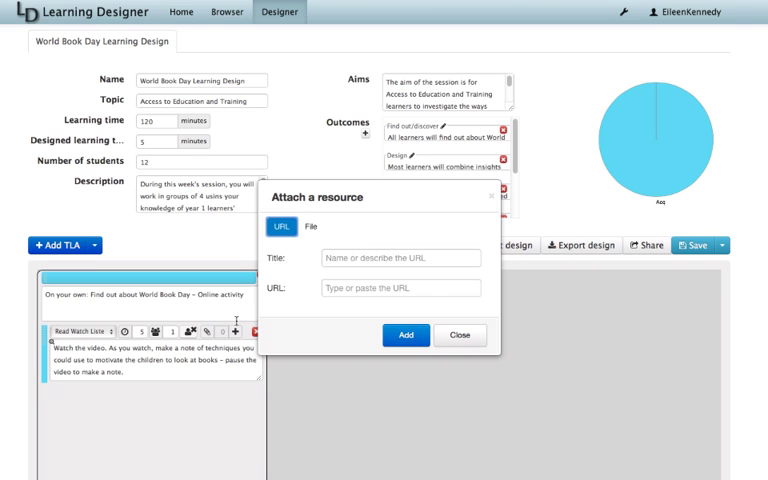
type("World Book Day BBC Report")
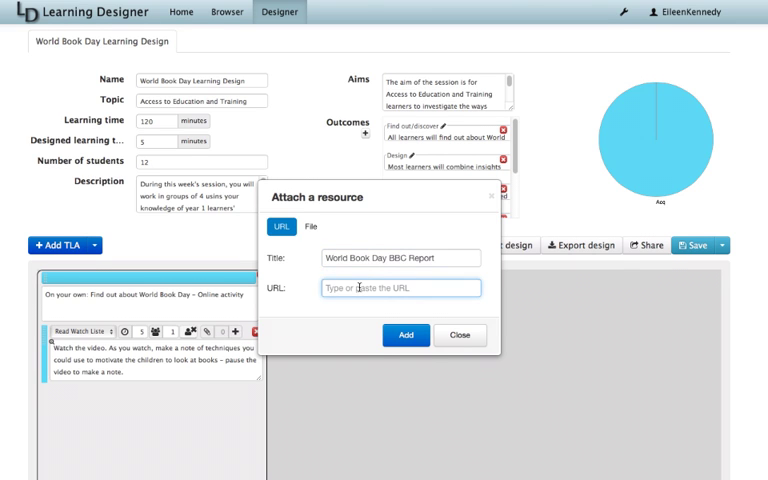
left_click(460, 336)
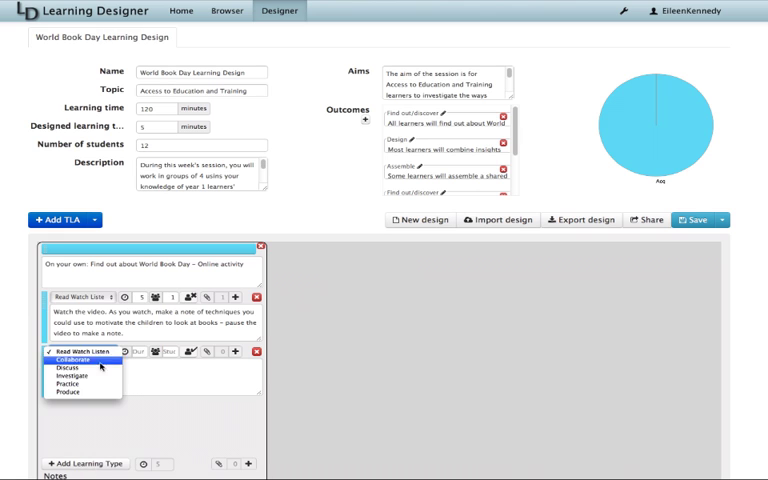
left_click(78, 374)
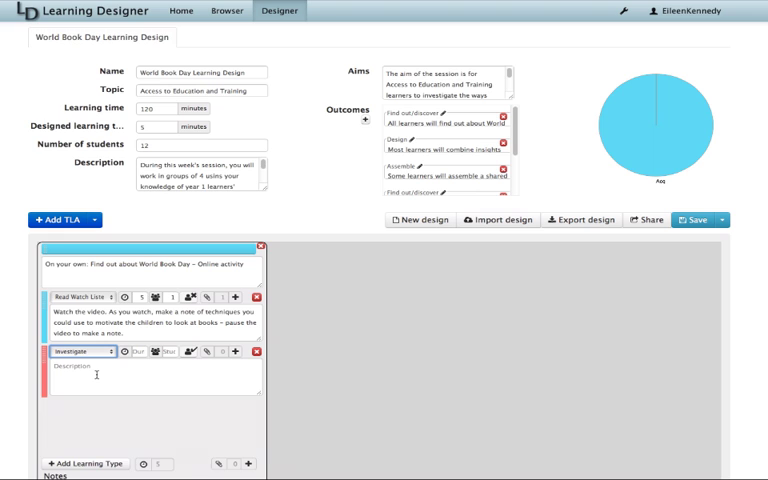
Step: Describe noting referencing information, with the BBC article and Harvard Referencing Generator links attached
type("Make sure you make a note of the referencing information. Tip: You can use a tool such as Harvard Generator to help you create your reference list in Harvard style.")
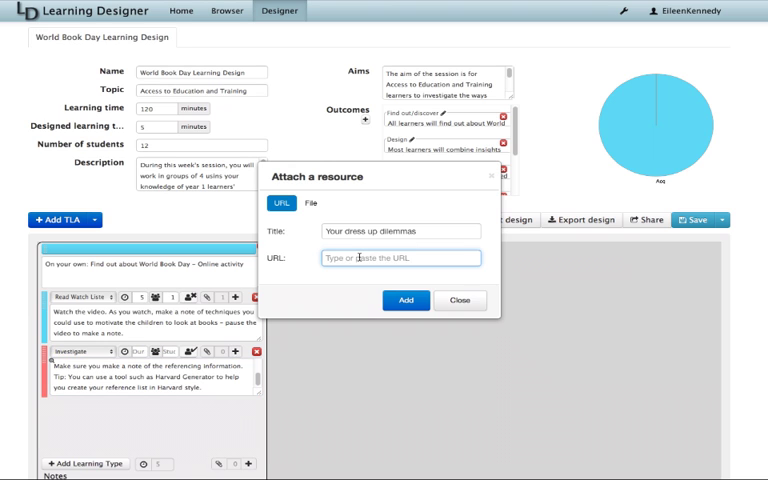
type("www.bbc.co.uk/news/magazine-21700727")
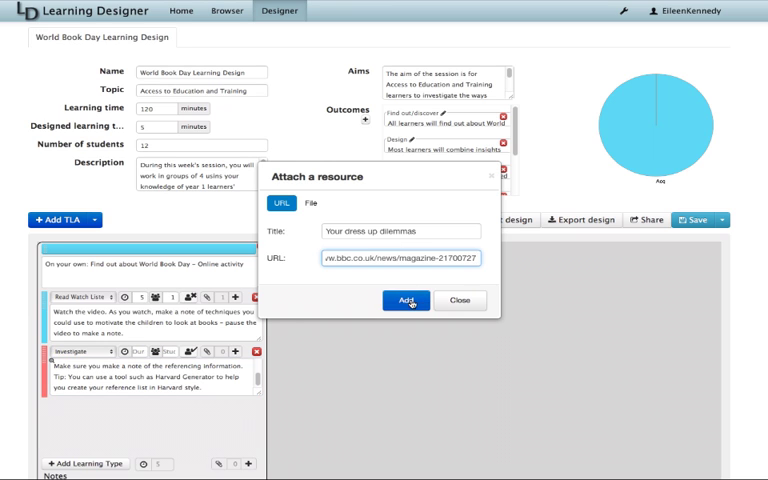
left_click(406, 300)
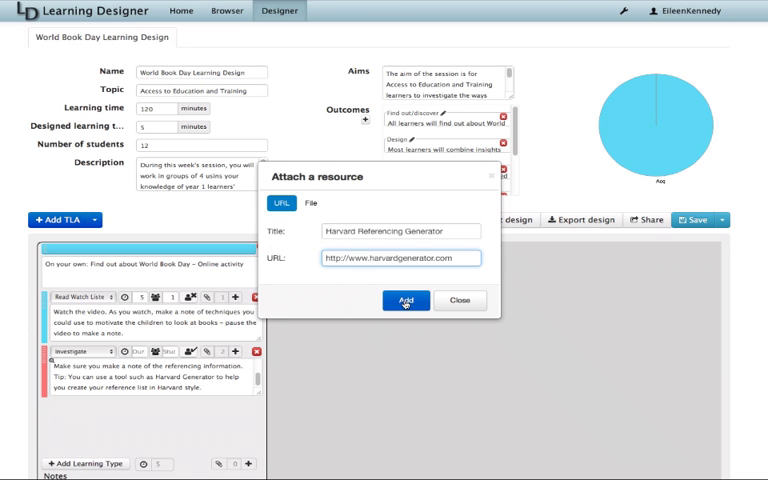
left_click(404, 300)
type("30")
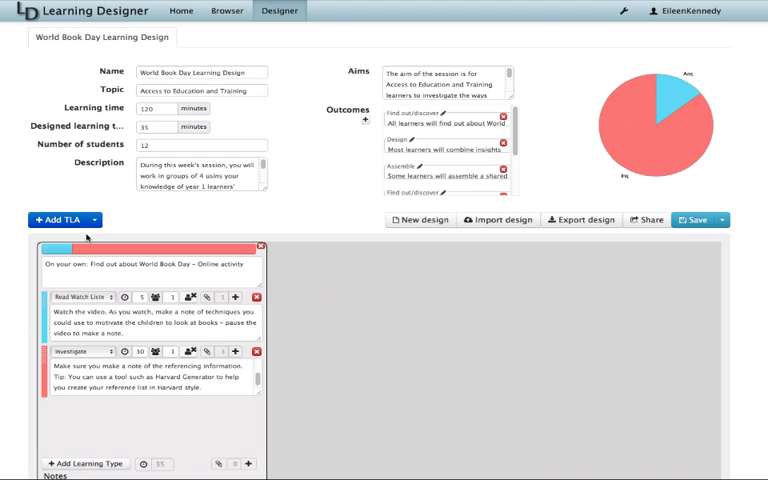
Step: Add TLA 'In groups: Create a plan of activities for World Book Day – Face-to-Face activity' with a Collaborate activity
left_click(58, 220)
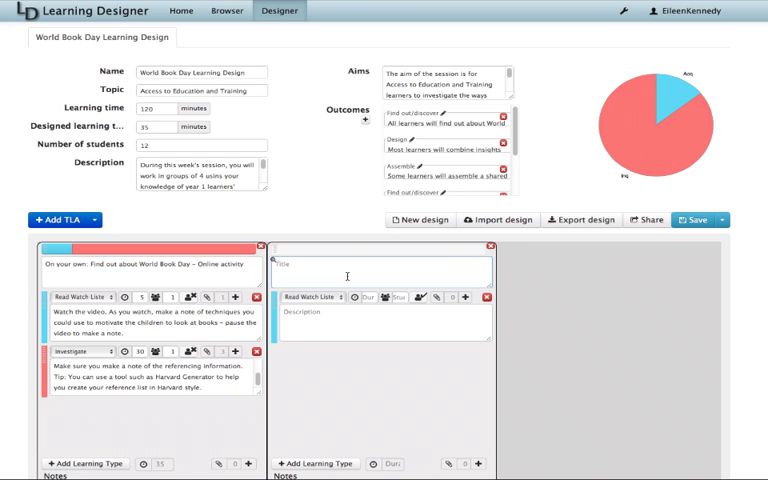
type("In groups: Create a plan of activities for World Book Day – Face-to-Face activity")
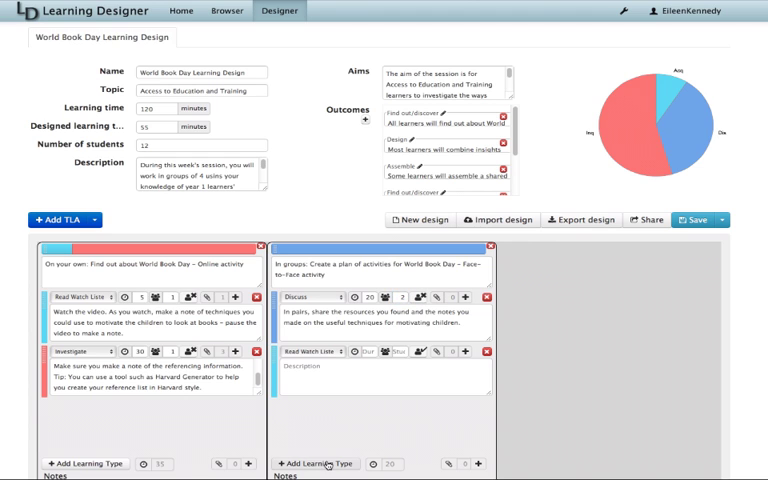
left_click(312, 352)
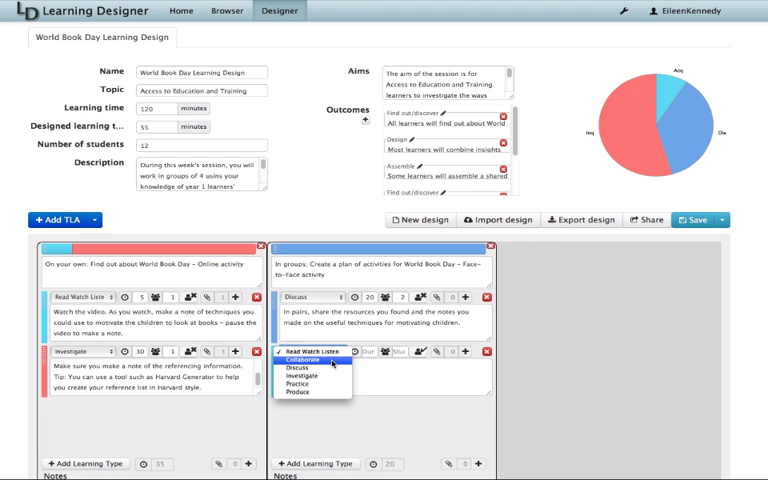
left_click(304, 360)
type("Join another pair and use a lesson planning template to plan the activities you would design for your own class.")
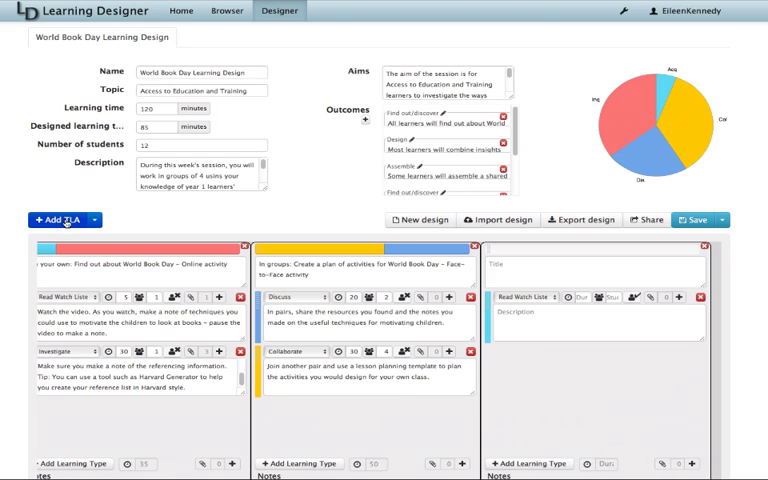
Step: Title the third TLA 'In groups: World Book Day Presentations – Face-to-Face activity' with Produce and Read Watch Listen activities
type("In groups: World Book Day Presentations – Face-to-Face activity")
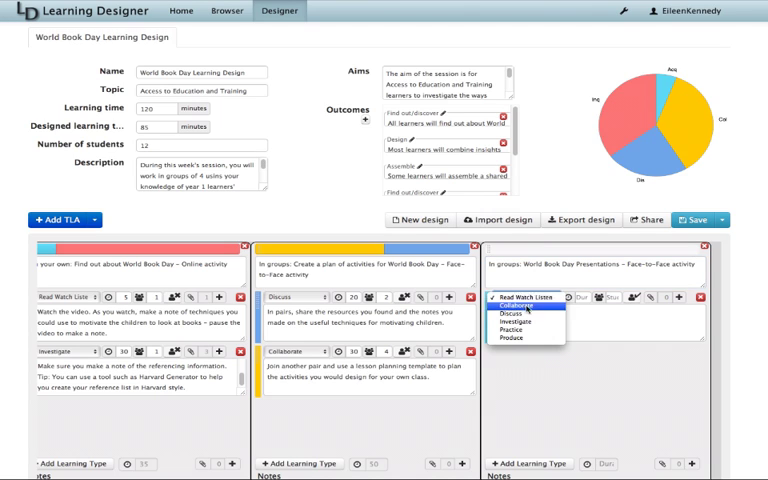
left_click(510, 336)
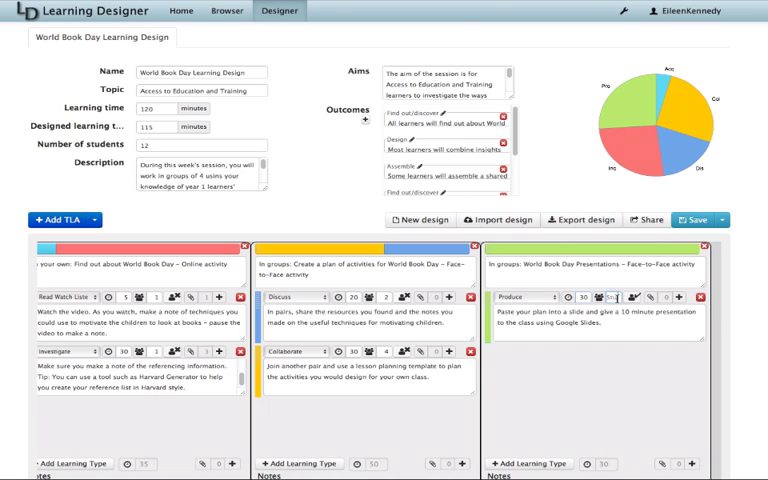
left_click(530, 464)
type("As other groups present their plans make notes on any further ideas for development of your own plan.")
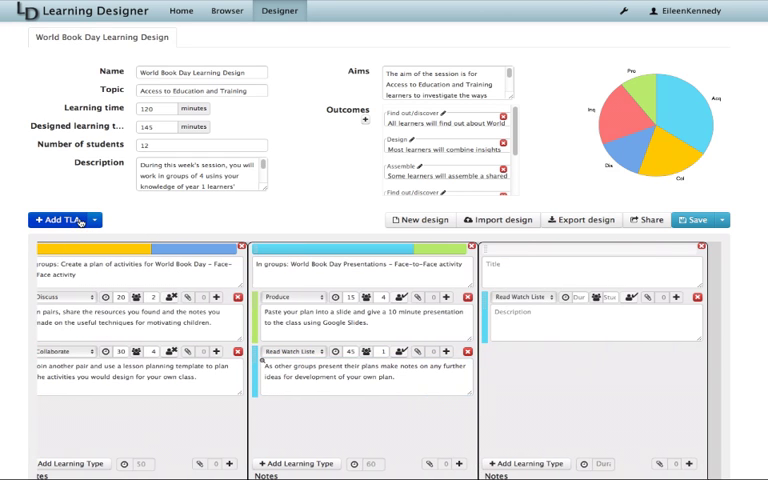
left_click(596, 264)
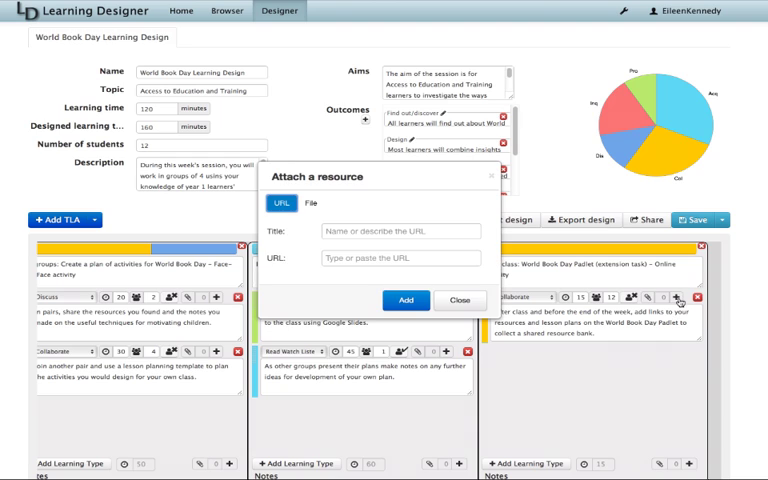
type("http://padlet.com/mooc/worldbookday")
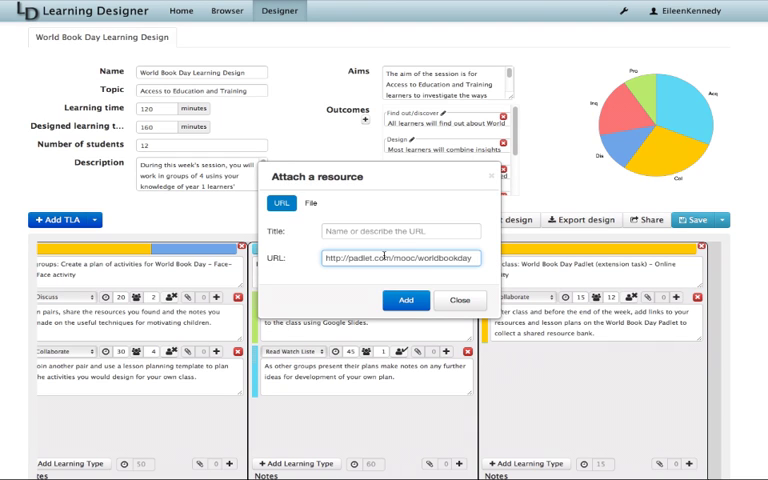
type("P")
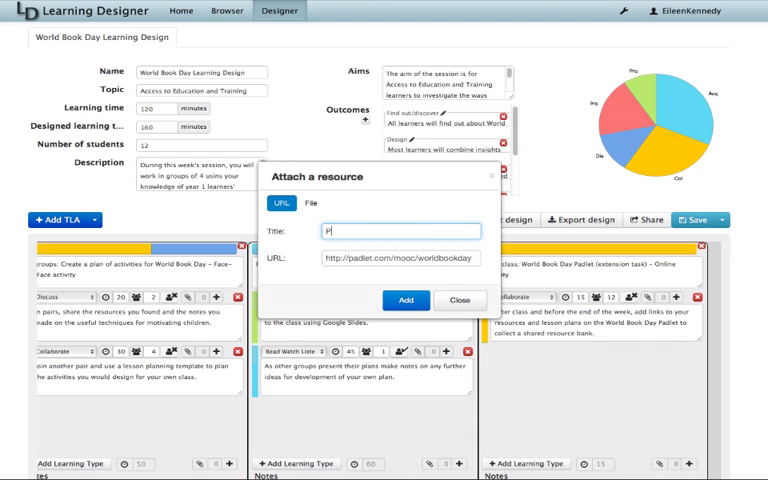
type("adlet")
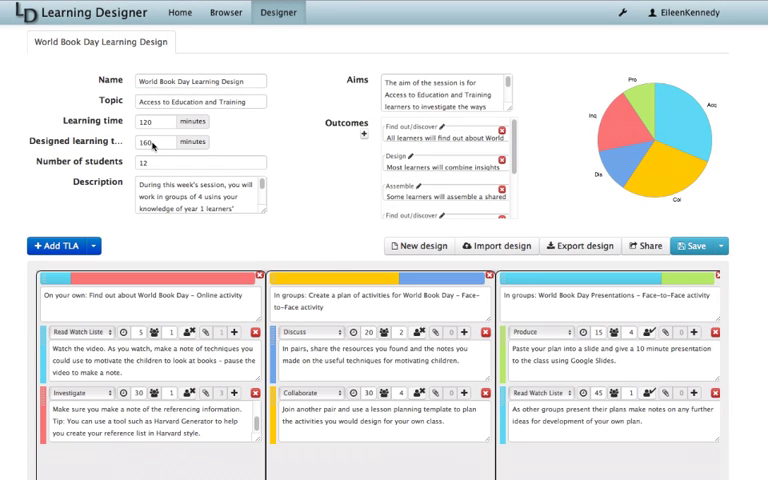
left_click(156, 120)
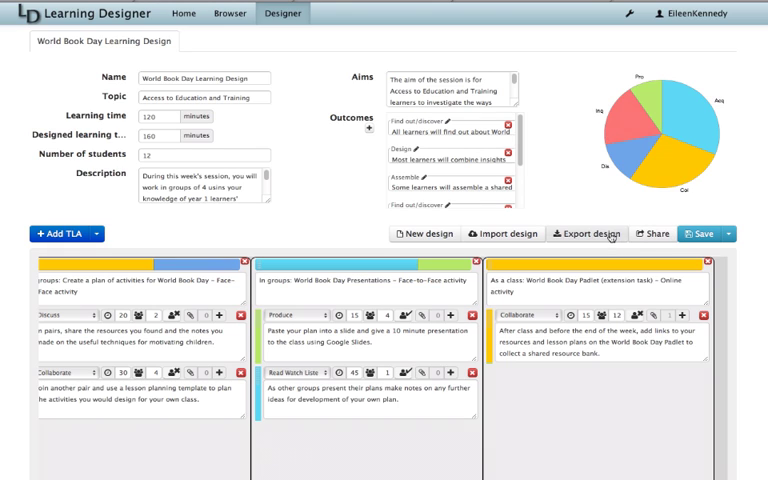
Step: Export the design to MS Word, saving first, and review the resulting document
left_click(584, 232)
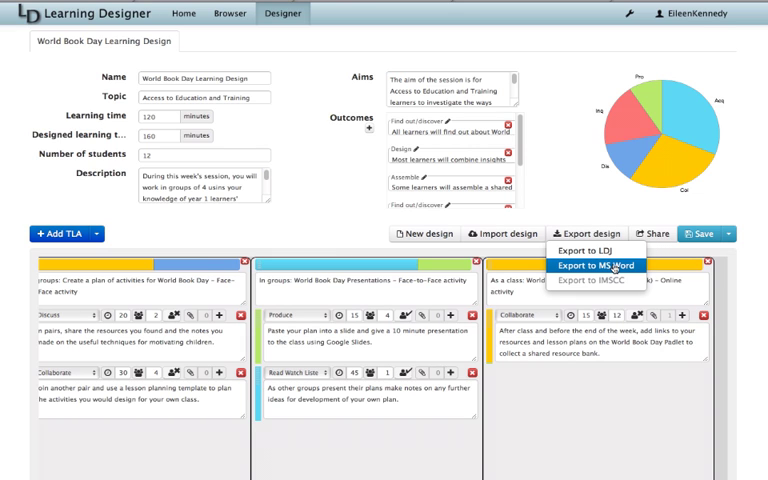
left_click(596, 264)
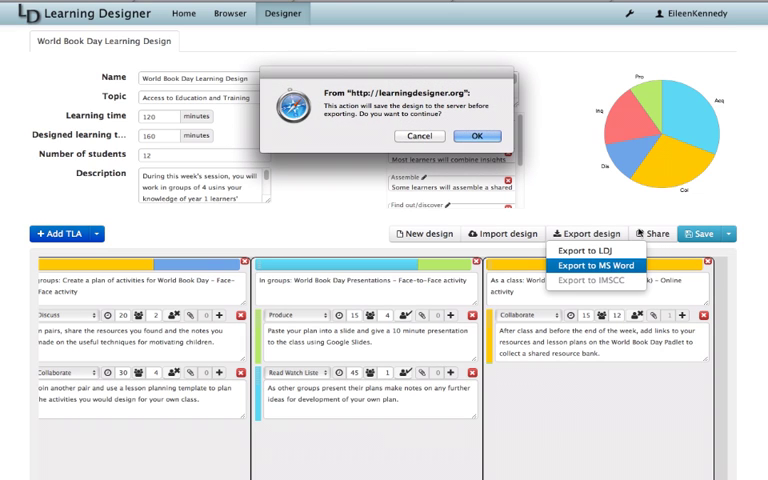
left_click(476, 136)
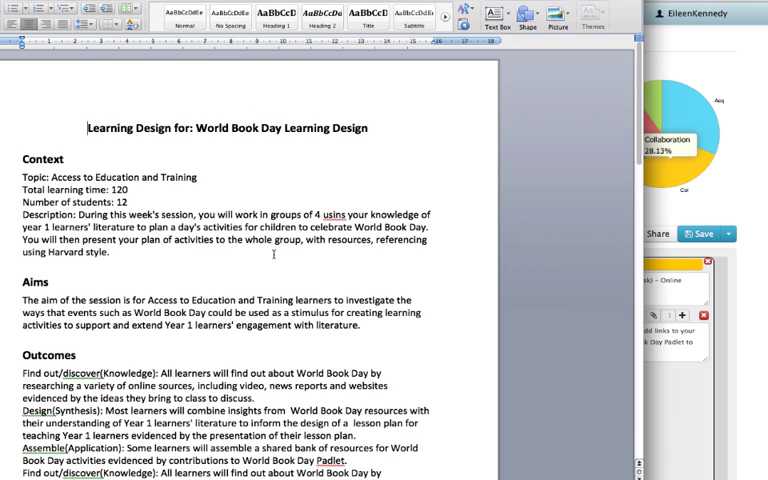
scroll("down", 3)
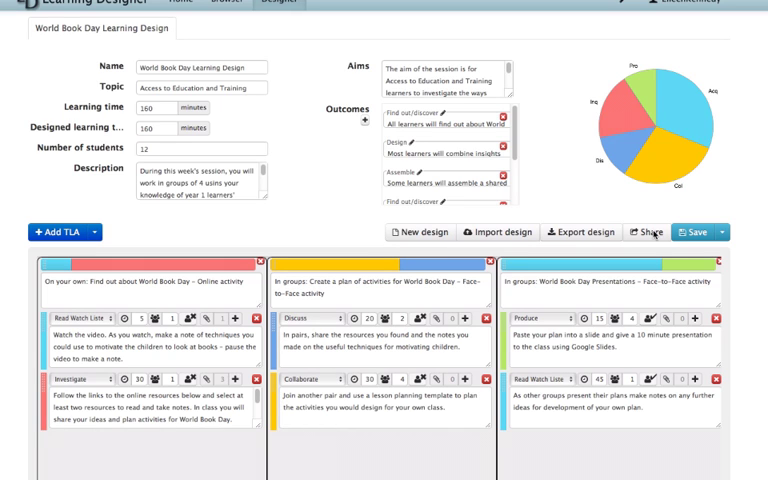
Step: Share the design as a v.gd shortened URL and follow the link in the browser
left_click(646, 232)
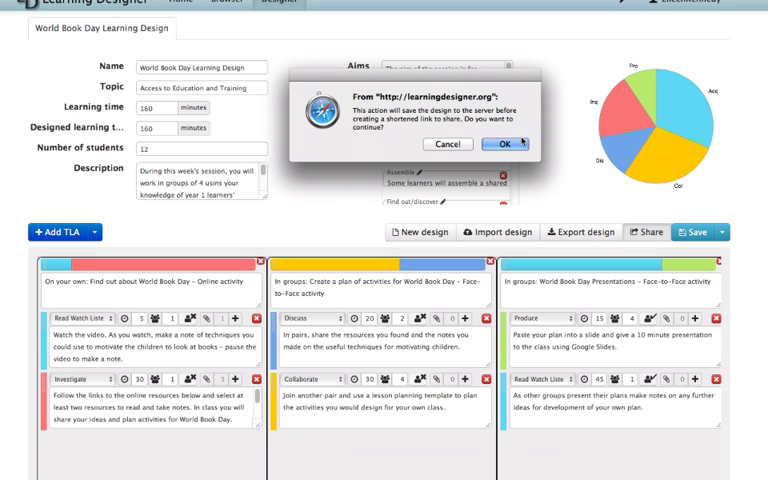
left_click(504, 144)
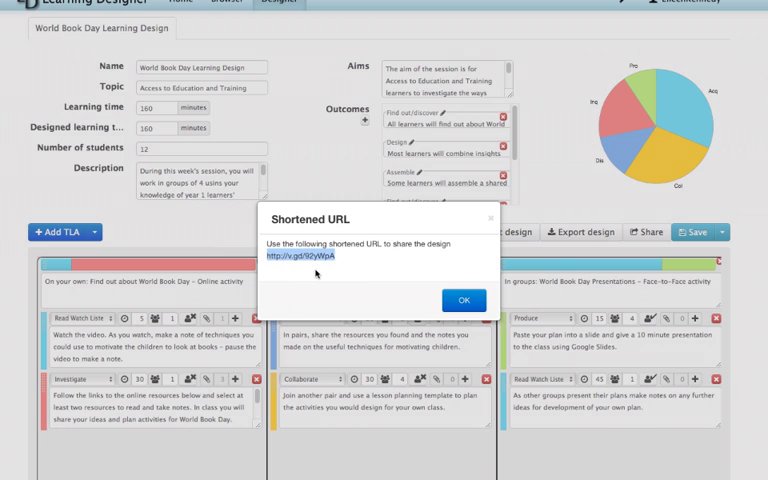
left_click(302, 256)
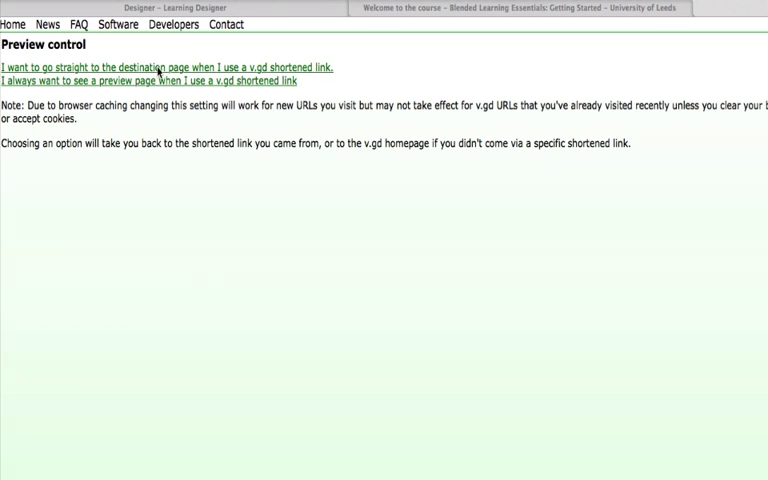